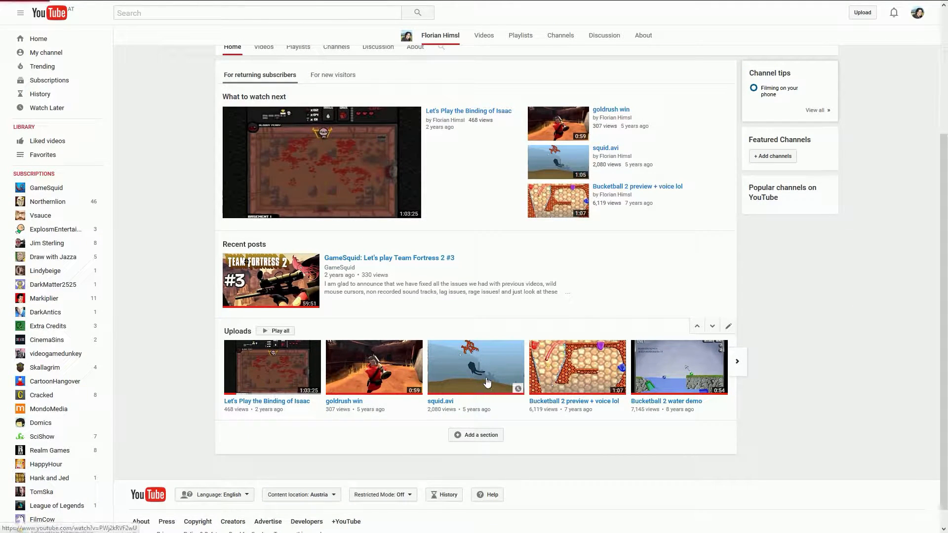
# Step: Play the squid.avi demo, then scroll the Uploads row right to older videos like Tri-achnid 2 tech demo
pyautogui.click(476, 366)
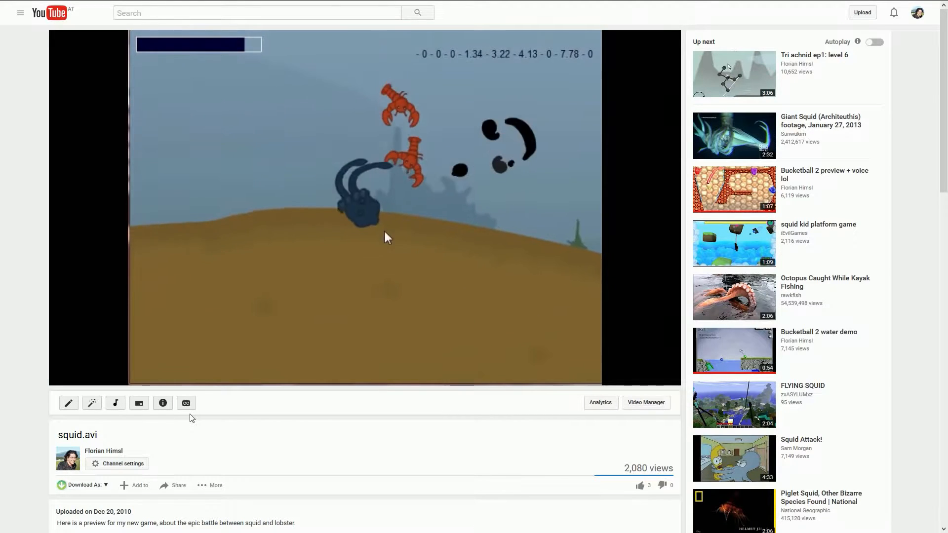
pyautogui.moveTo(441, 212)
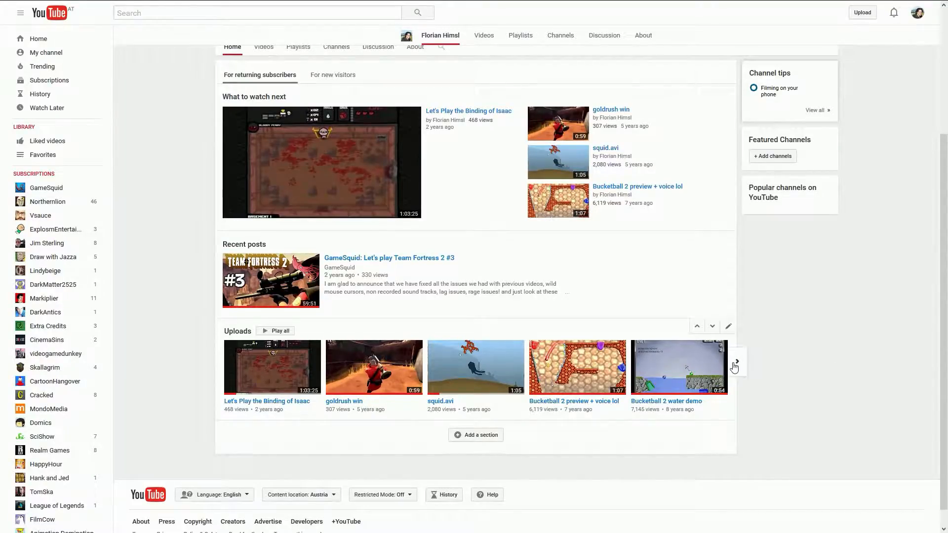
pyautogui.click(735, 366)
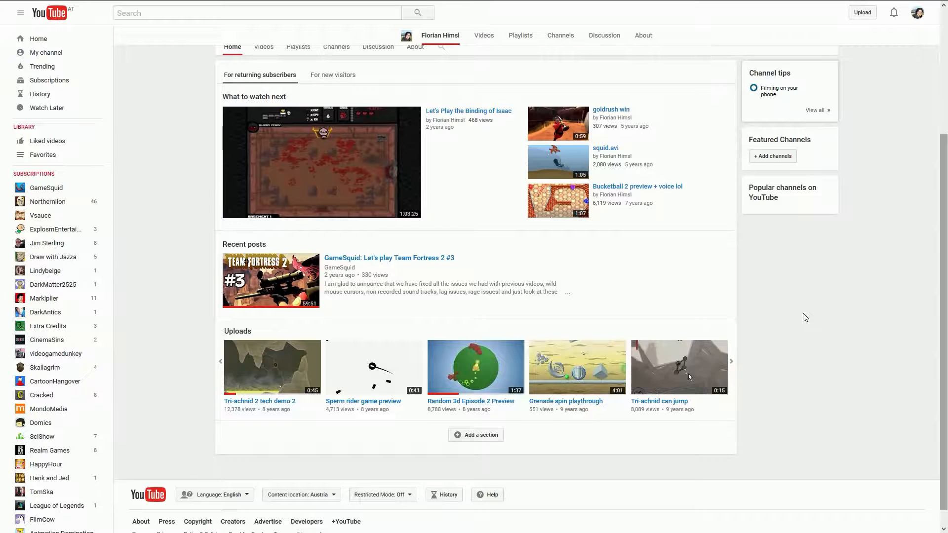
pyautogui.moveTo(804, 370)
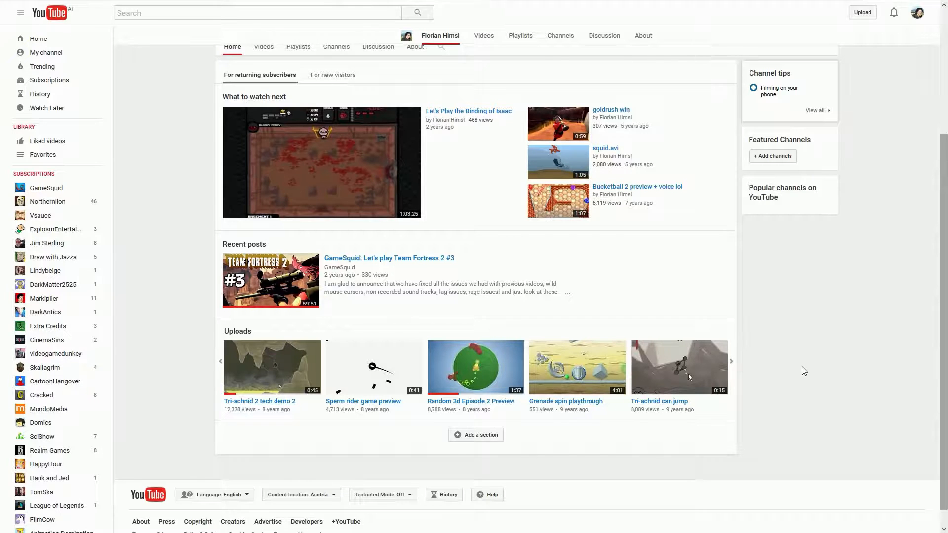
pyautogui.moveTo(615, 326)
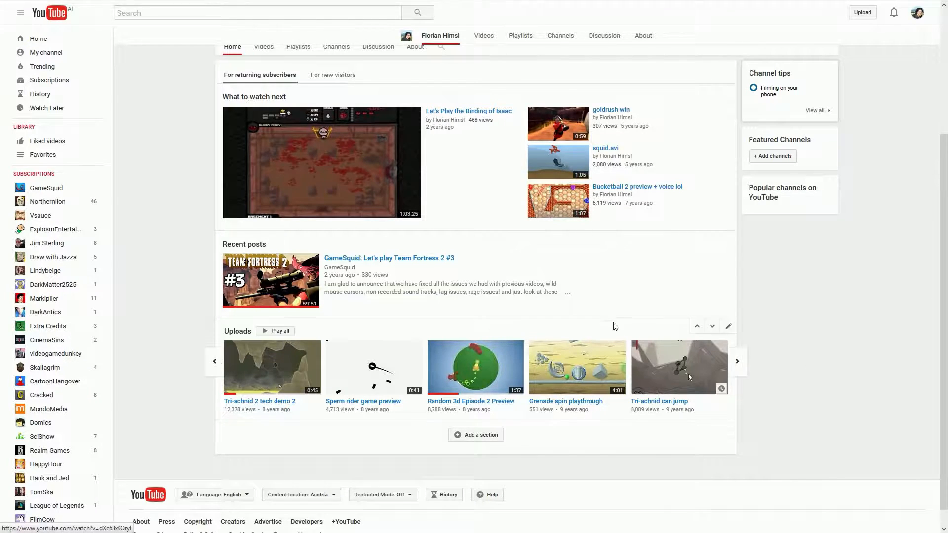
pyautogui.click(576, 368)
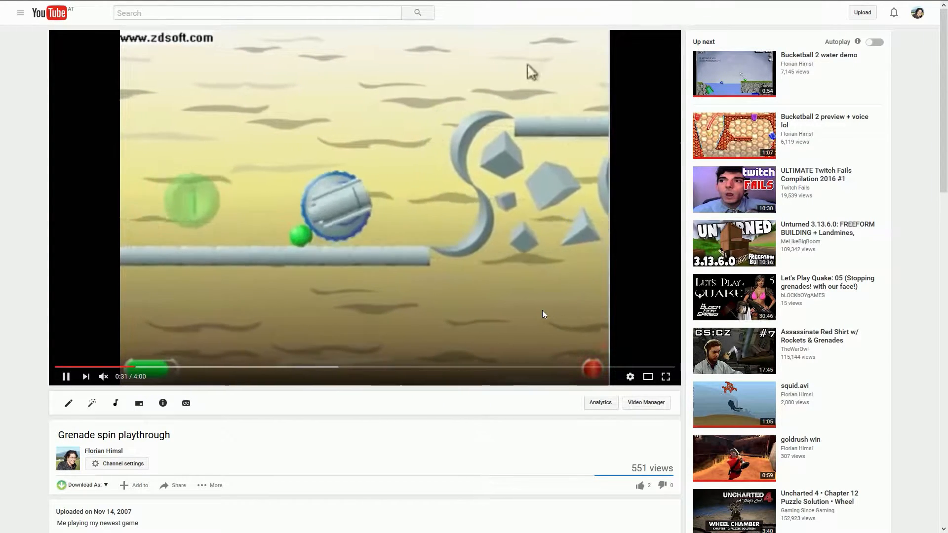
pyautogui.moveTo(401, 96)
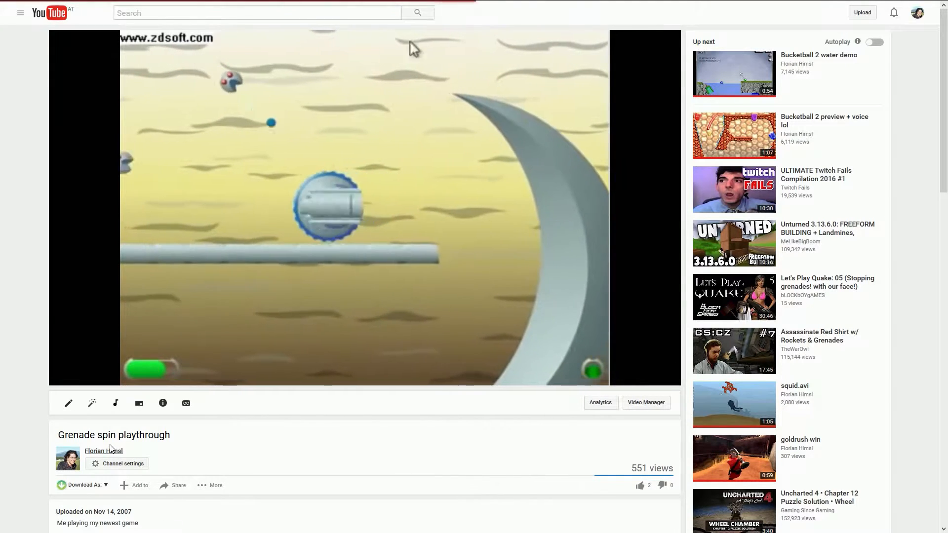
pyautogui.click(104, 450)
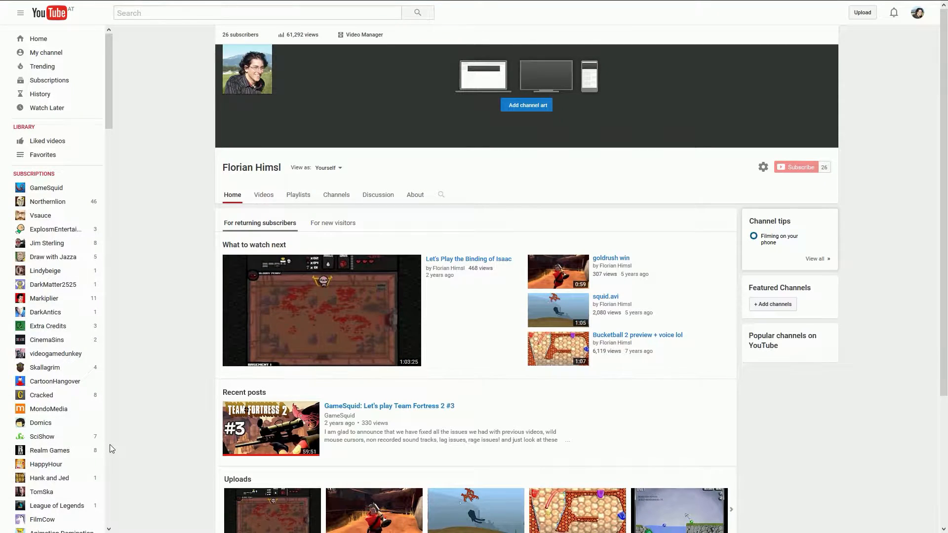